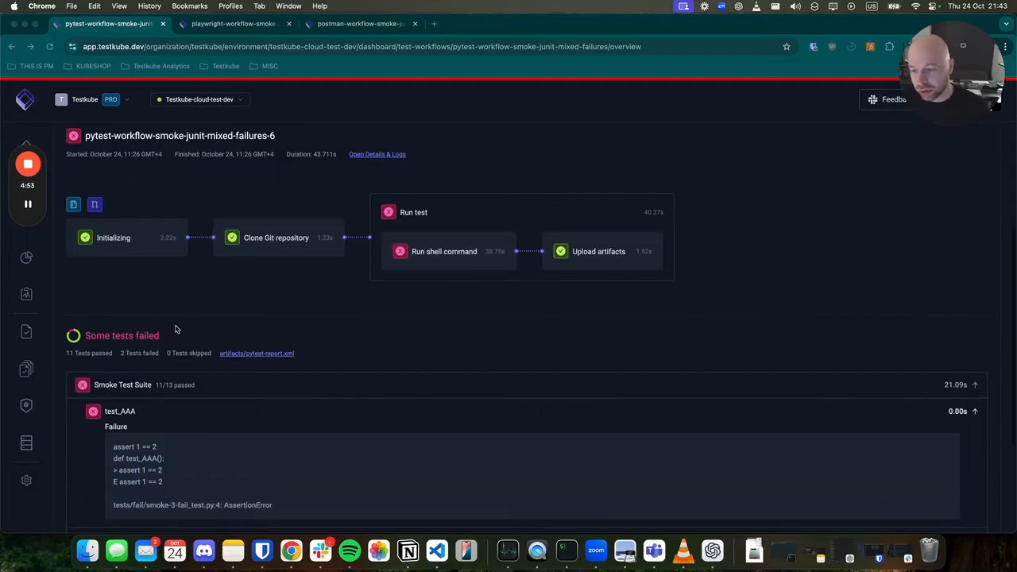
Step: View the workflow definition behind the mixed-failures-6 run of the Playwright workflow
scroll("down", 3)
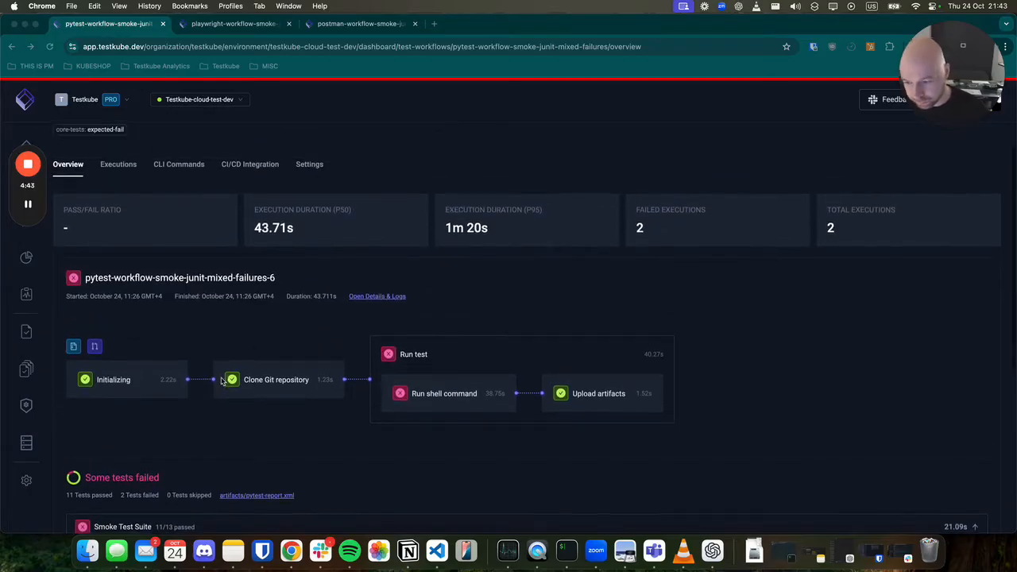
left_click(377, 295)
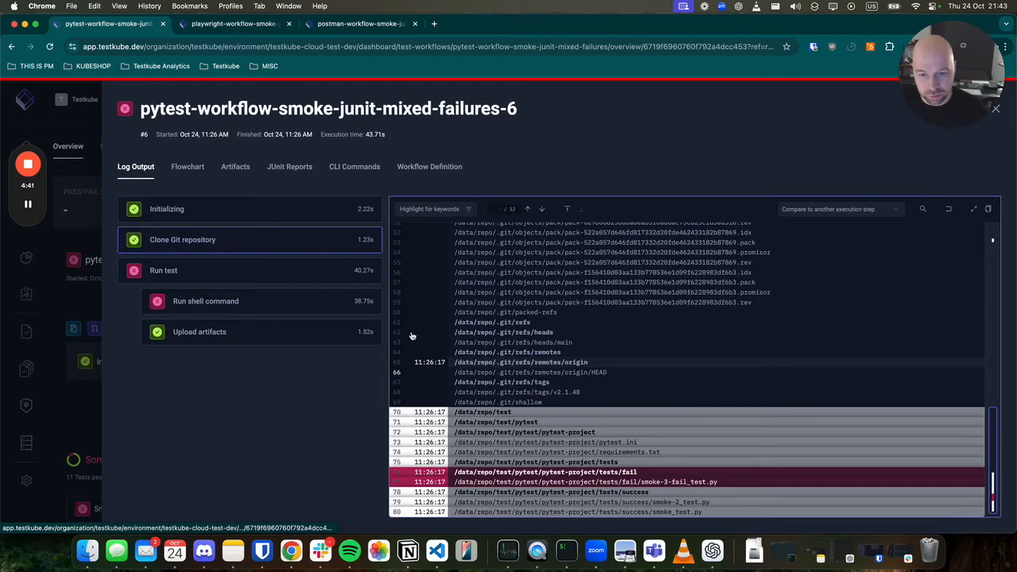
left_click(429, 166)
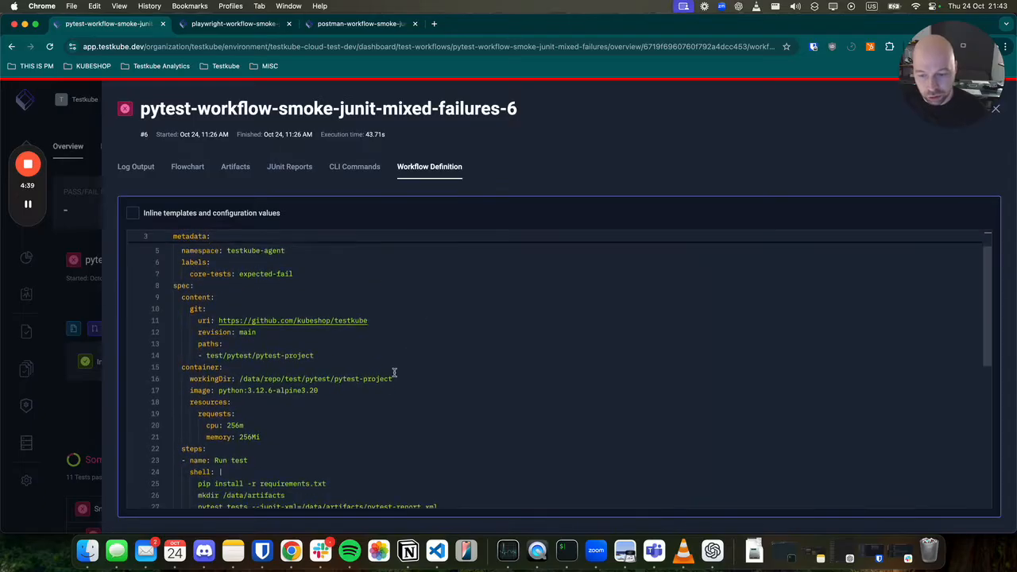
scroll("down", 3)
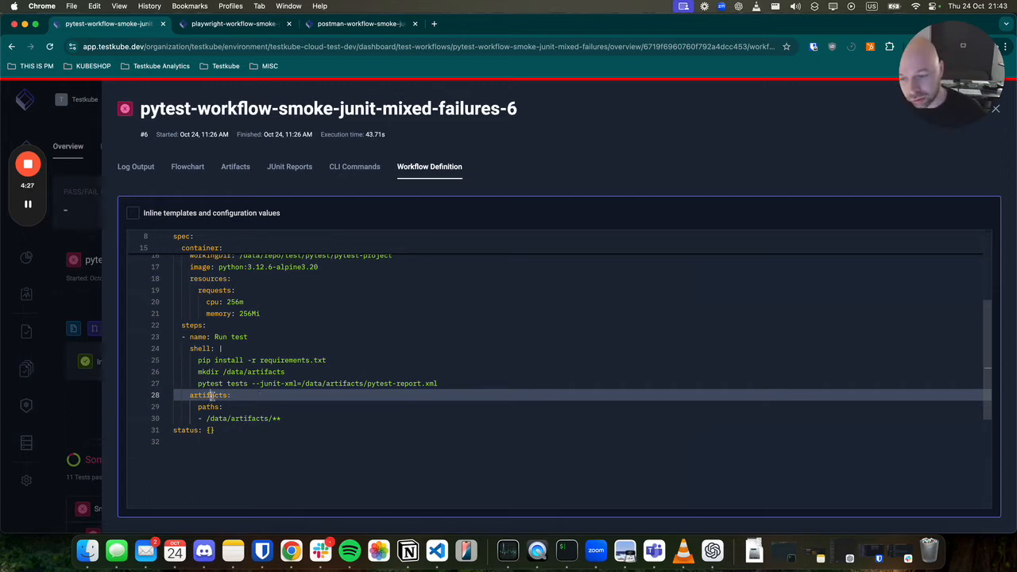
Step: Highlight the artifacts folder and junit reporter in the definition, then return to the workflow overview
left_click(209, 407)
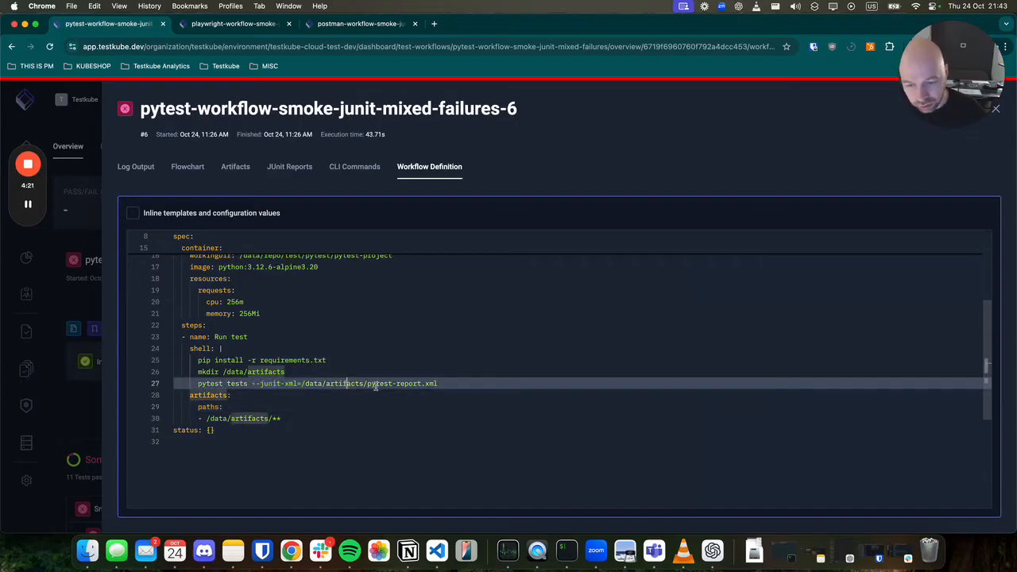
double_click(400, 383)
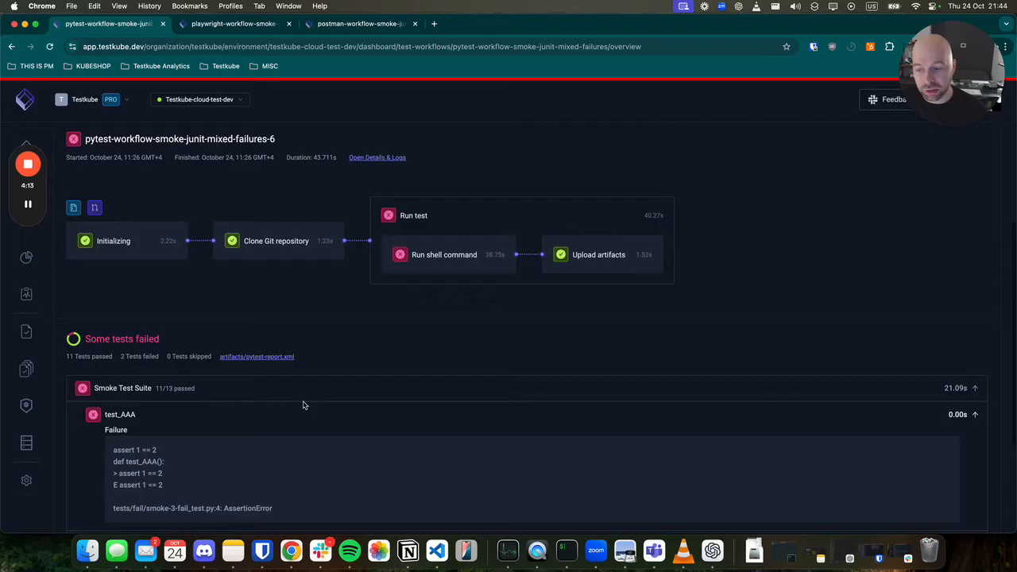
scroll("down", 3)
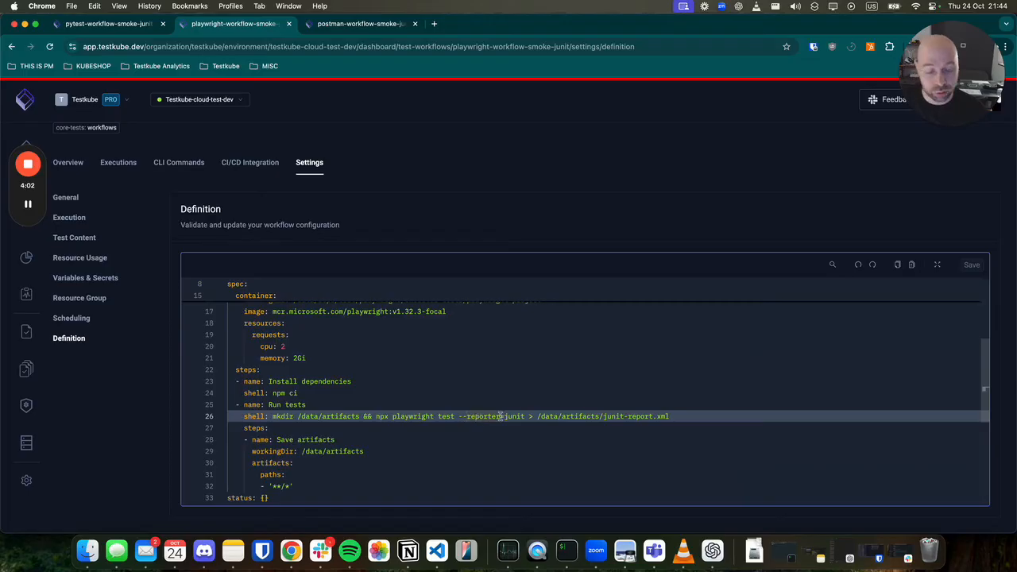
double_click(511, 416)
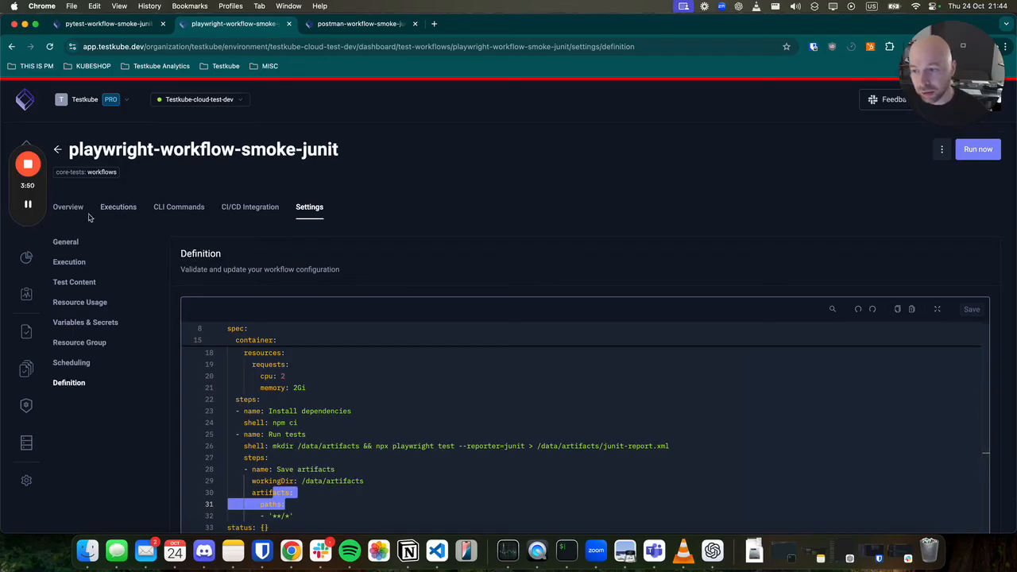
left_click(67, 207)
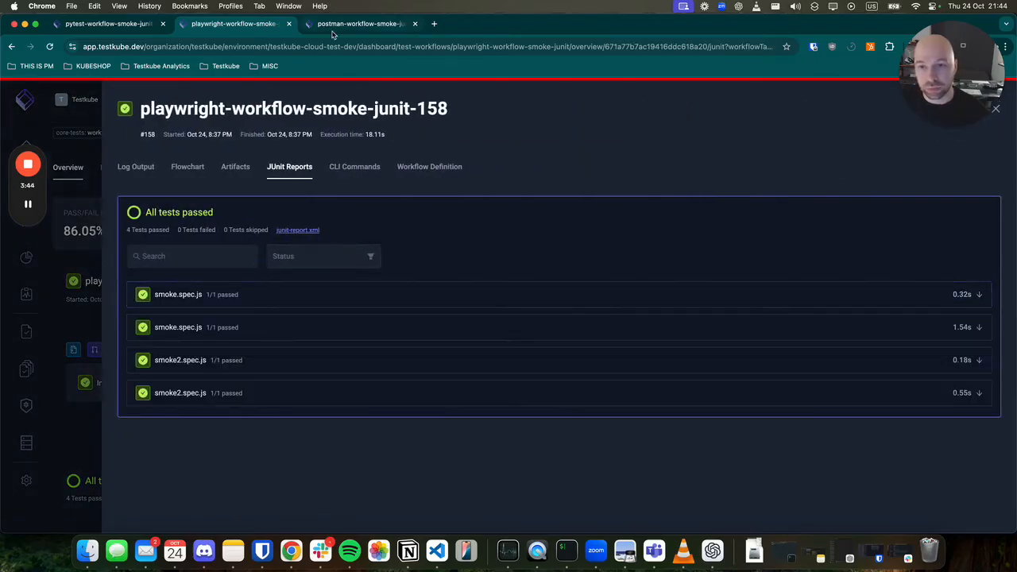
Step: Show the postman-workflow-smoke-junit overview with its latest passing run 143
left_click(359, 24)
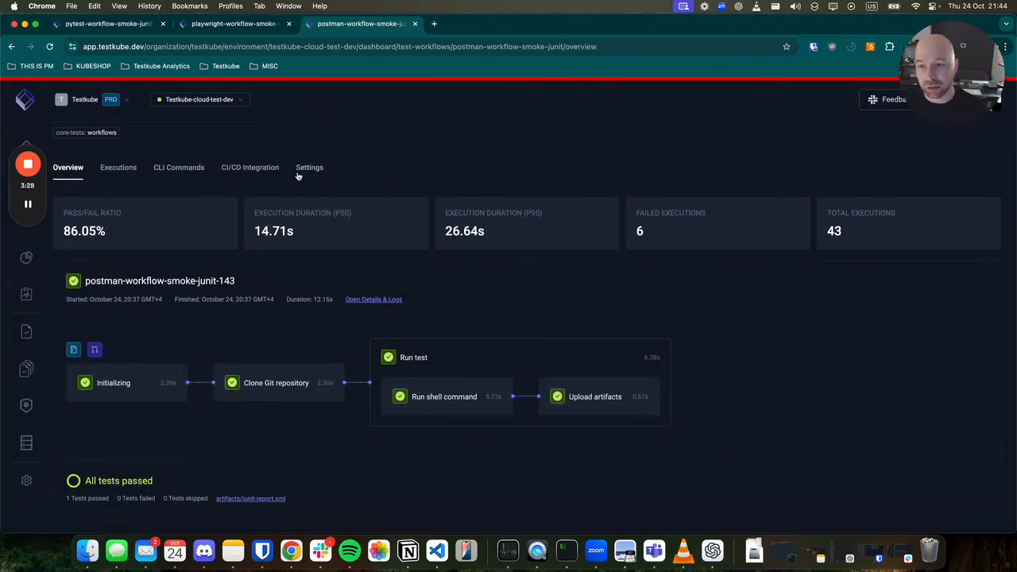
mouse_move(178, 159)
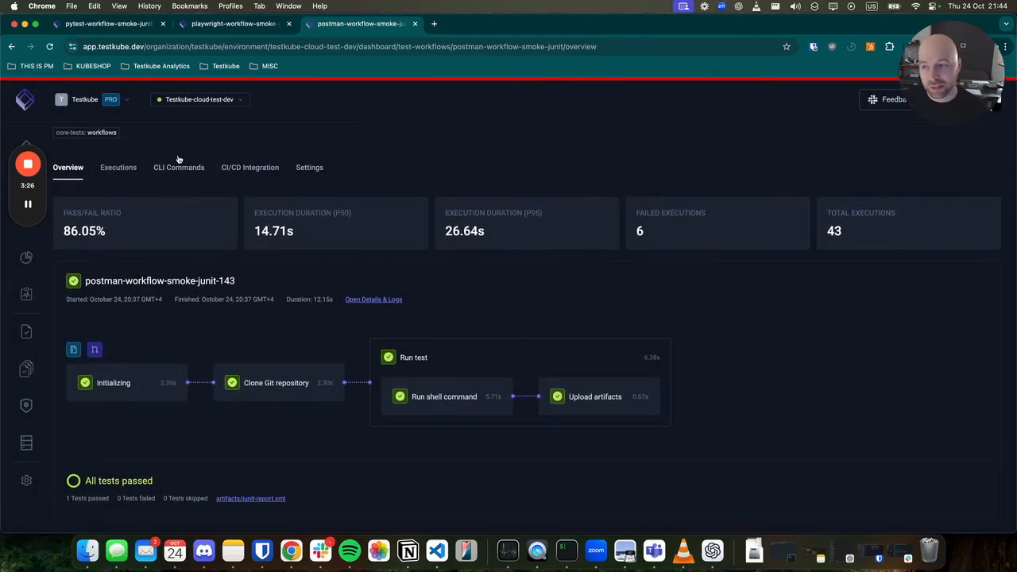